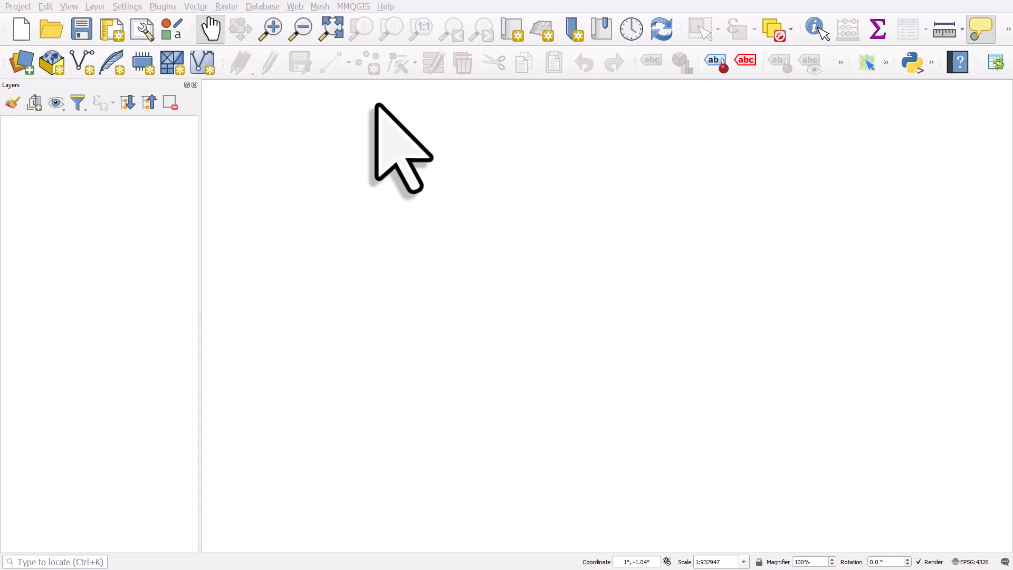
mouse_move(418, 21)
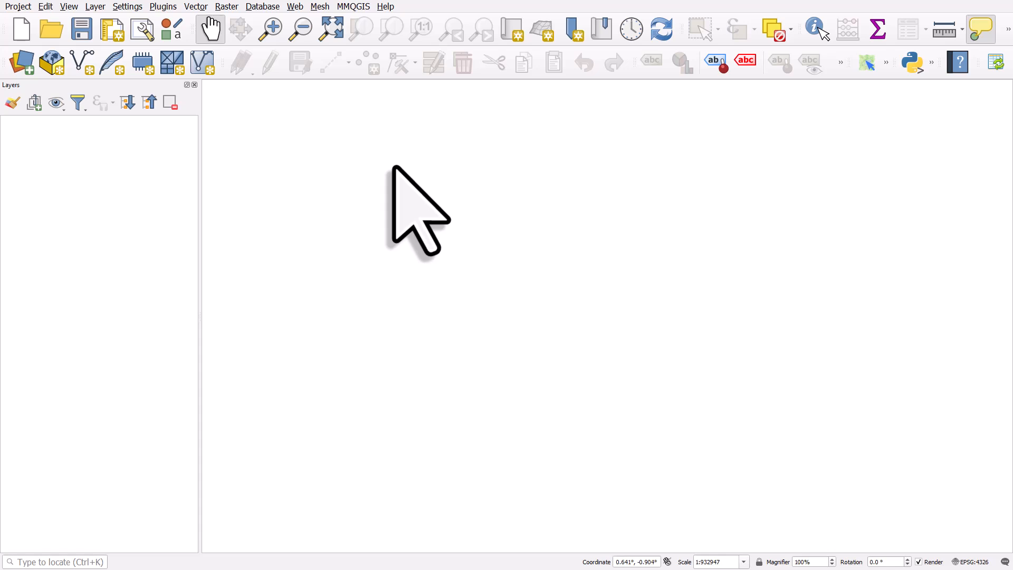
Show the Browser panel from View > Panels.
left_click(64, 6)
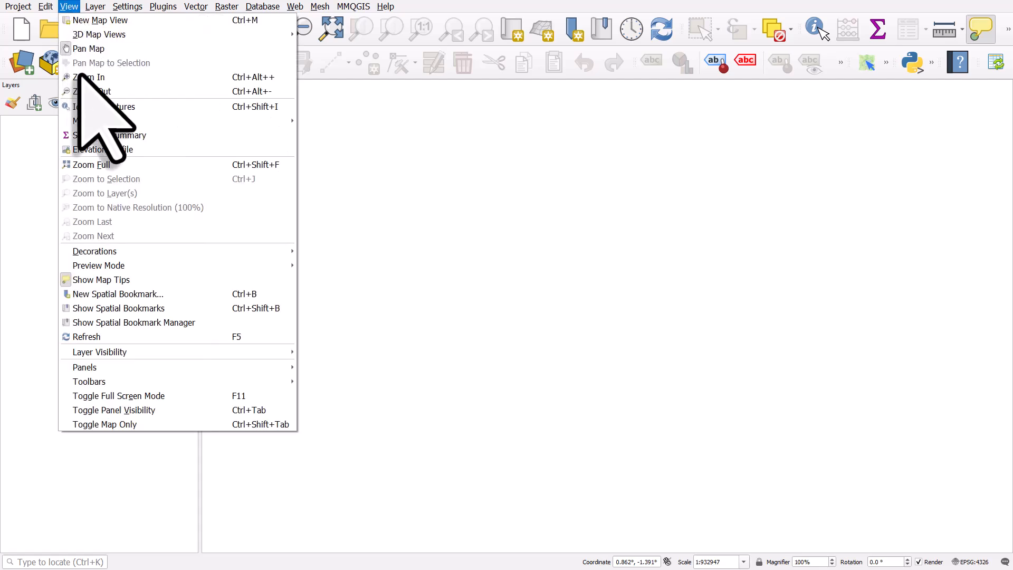
mouse_move(85, 368)
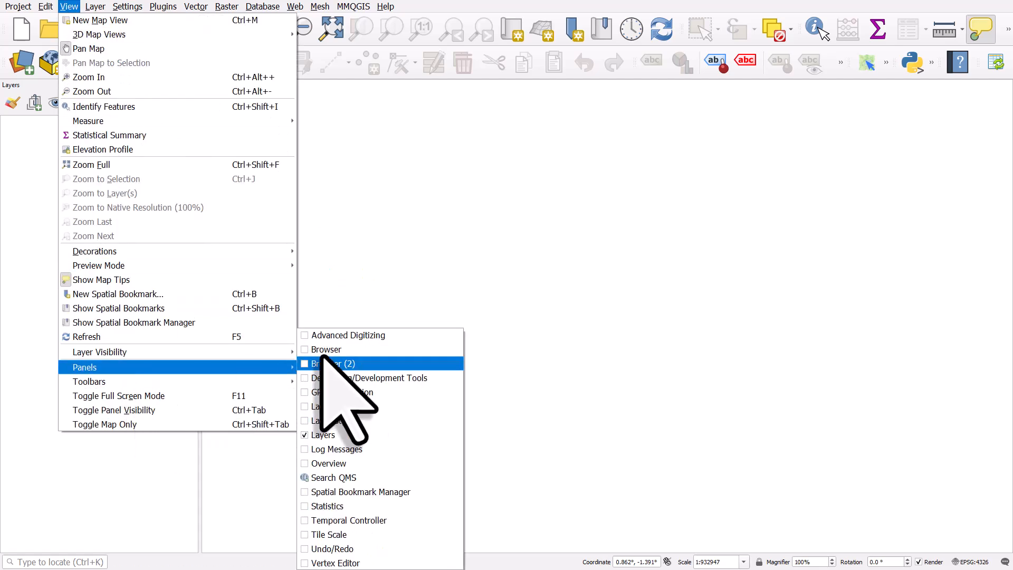
mouse_move(327, 349)
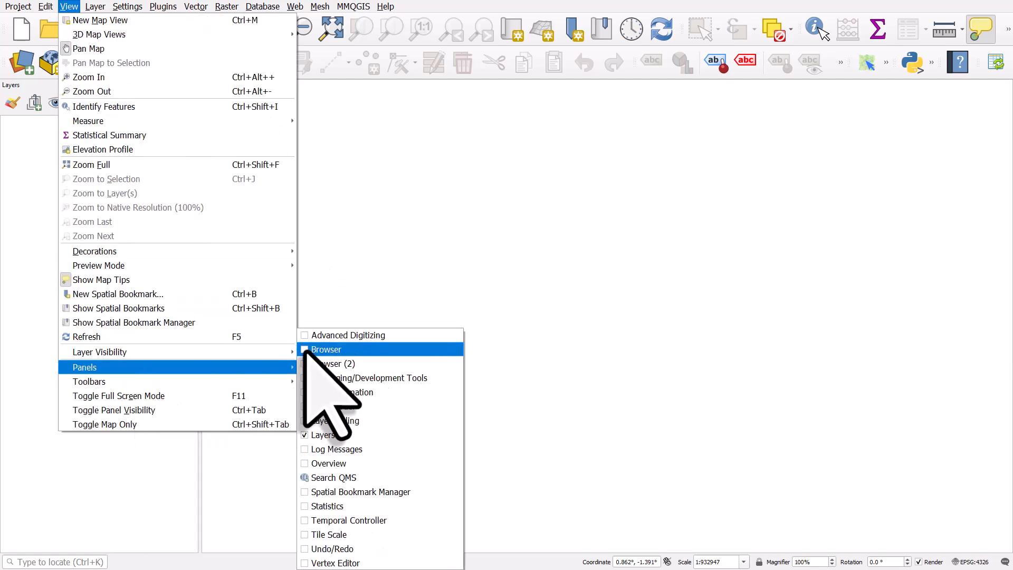
left_click(326, 349)
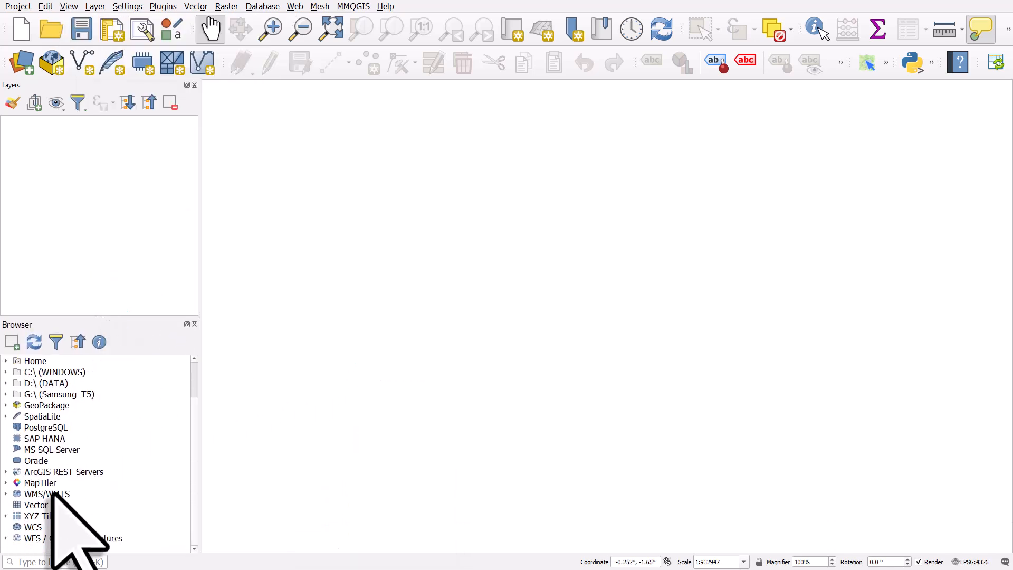
Expand XYZ Tiles in the Browser and add OpenStreetMap as a base map layer.
left_click(39, 516)
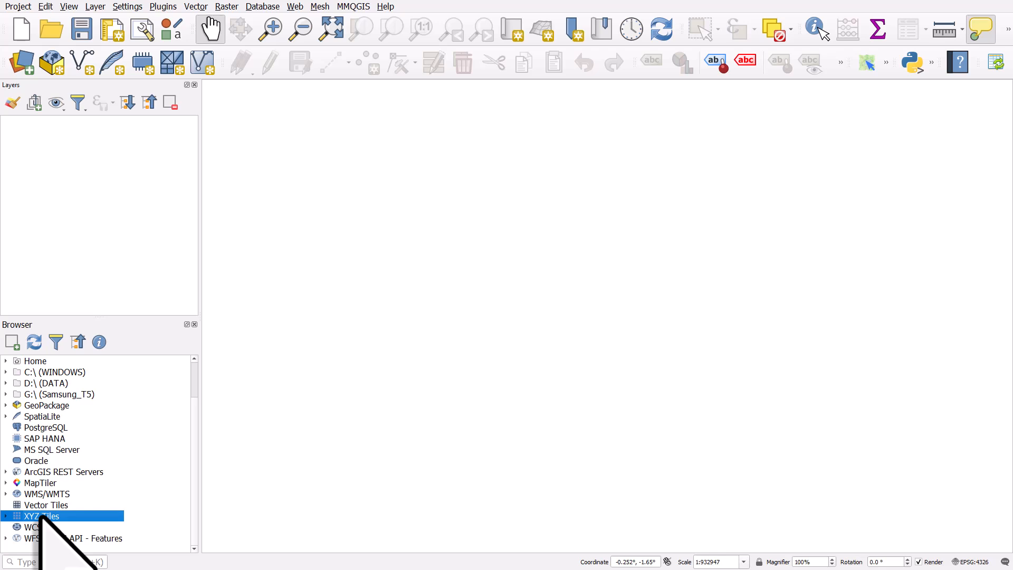
left_click(4, 516)
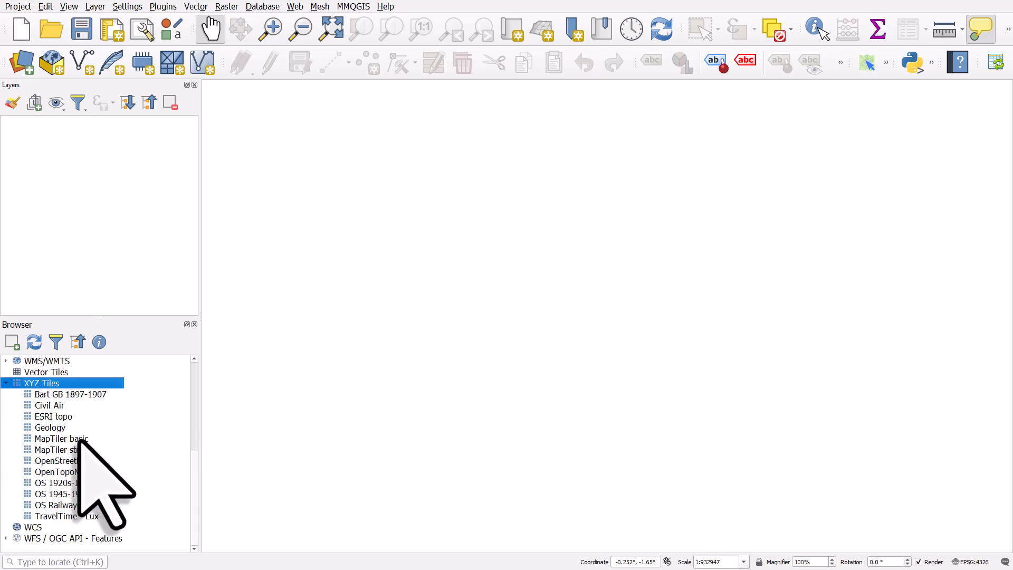
left_click(63, 461)
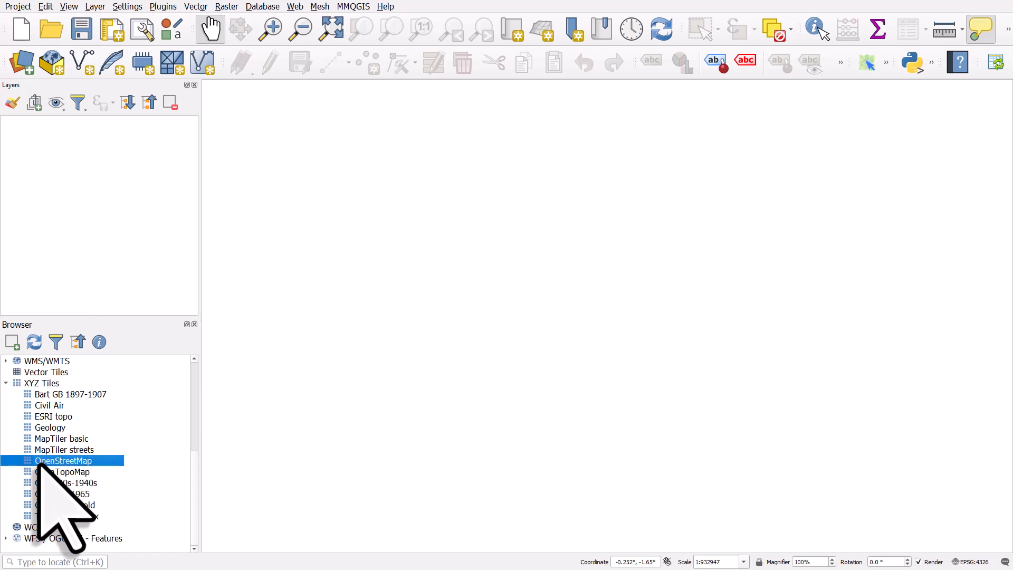
double_click(63, 460)
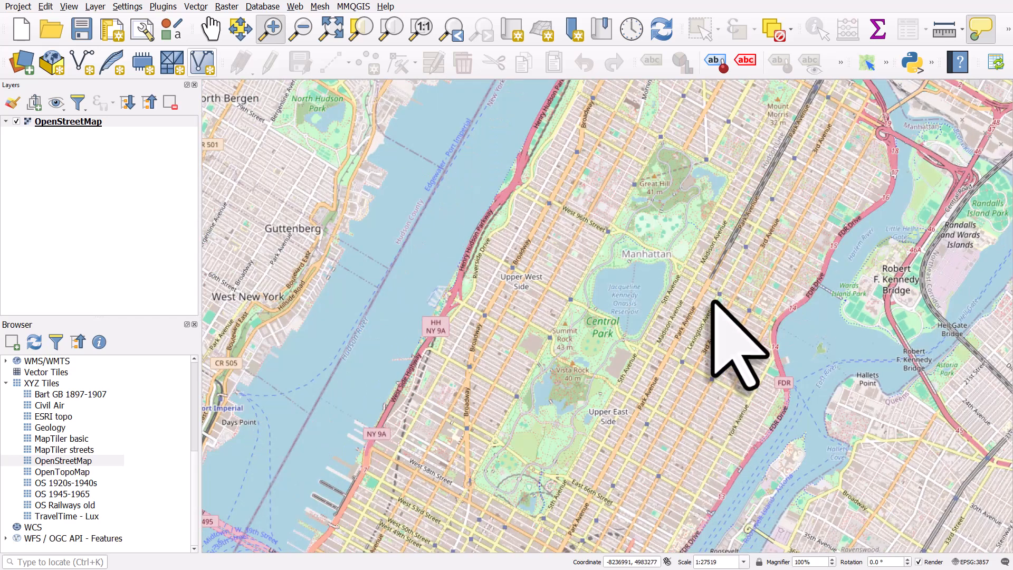
Find OSMInfo in the plugin manager and upgrade it to version 0.9.1.
left_click(161, 6)
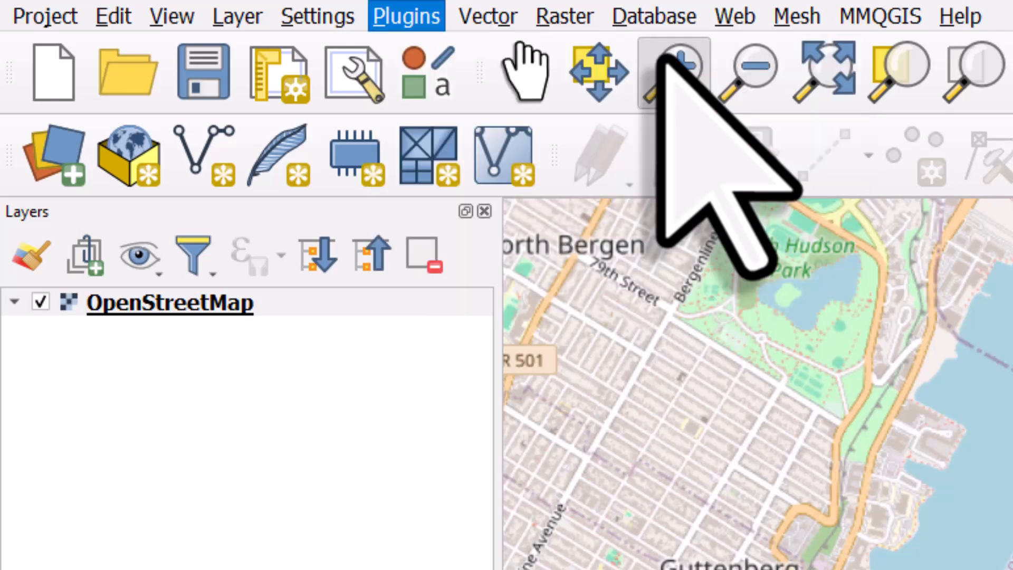
left_click(406, 16)
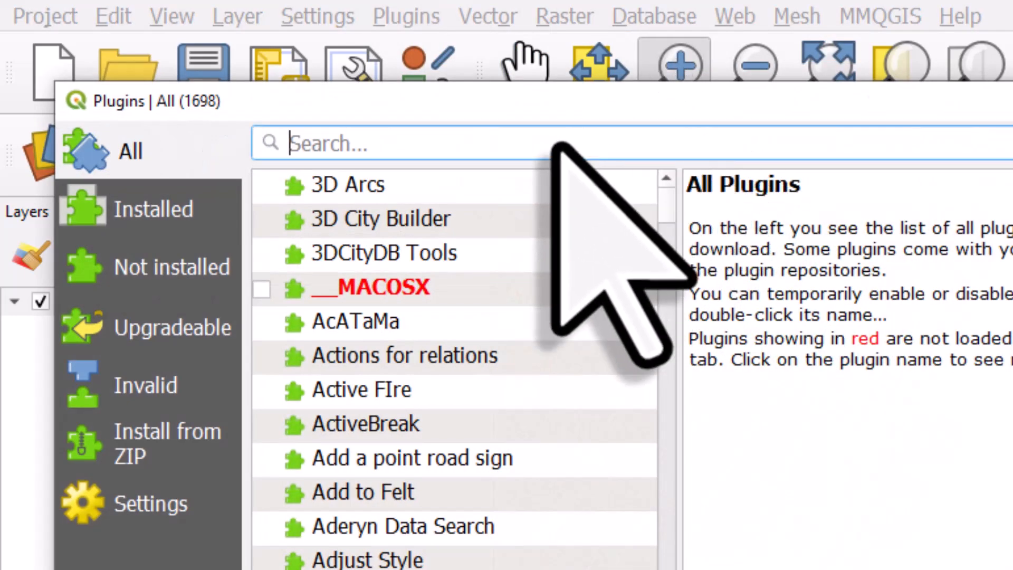
type("osminf")
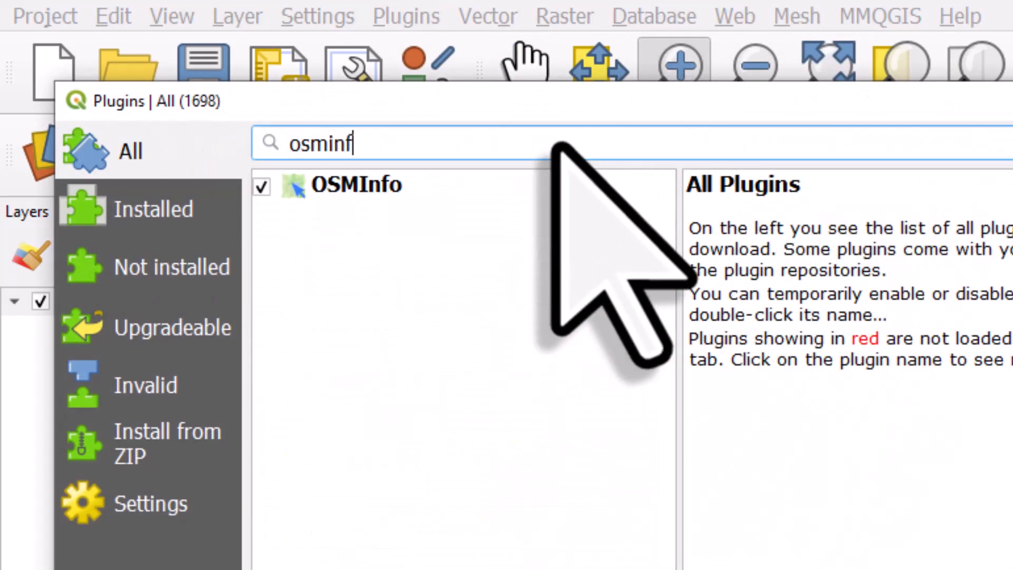
left_click(354, 184)
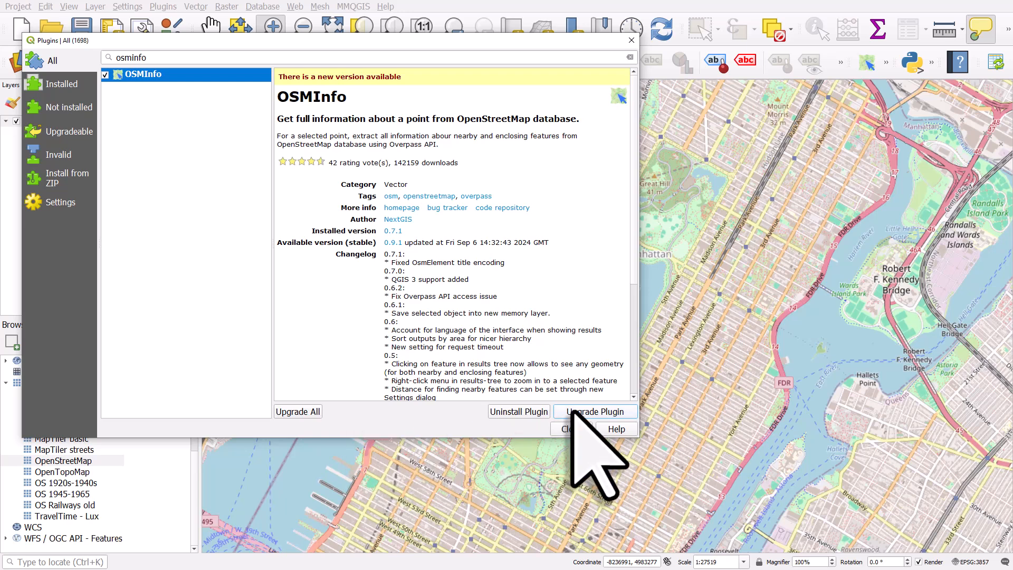
left_click(595, 411)
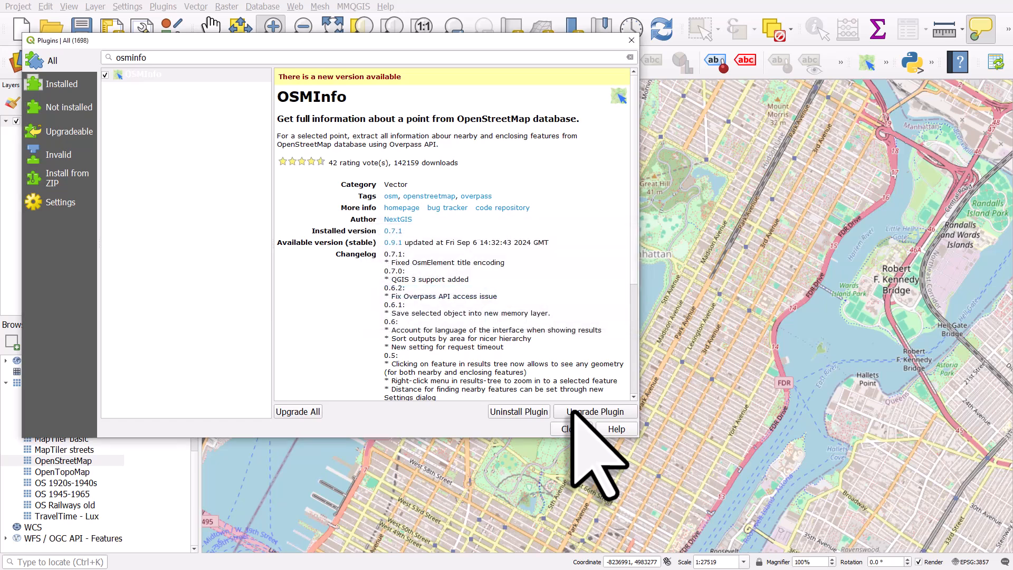
left_click(594, 411)
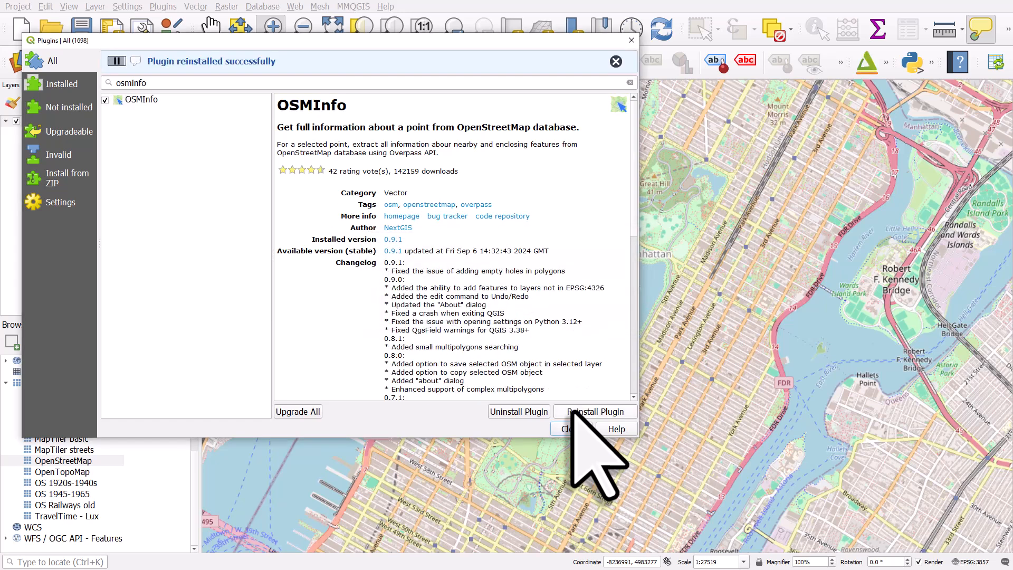
left_click(572, 428)
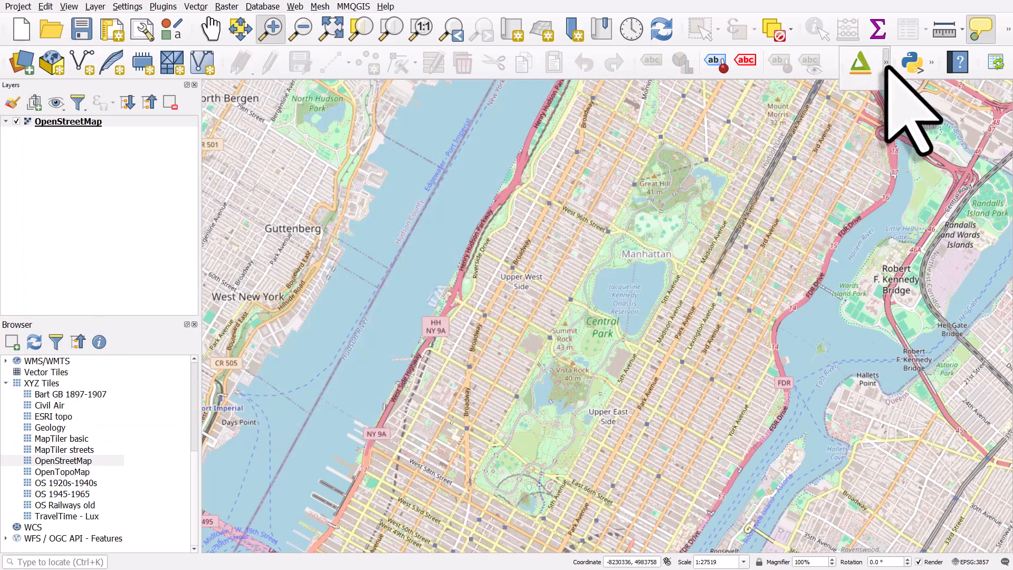
Reveal the toolbar overflow holding the OSMInfo tool.
left_click(885, 62)
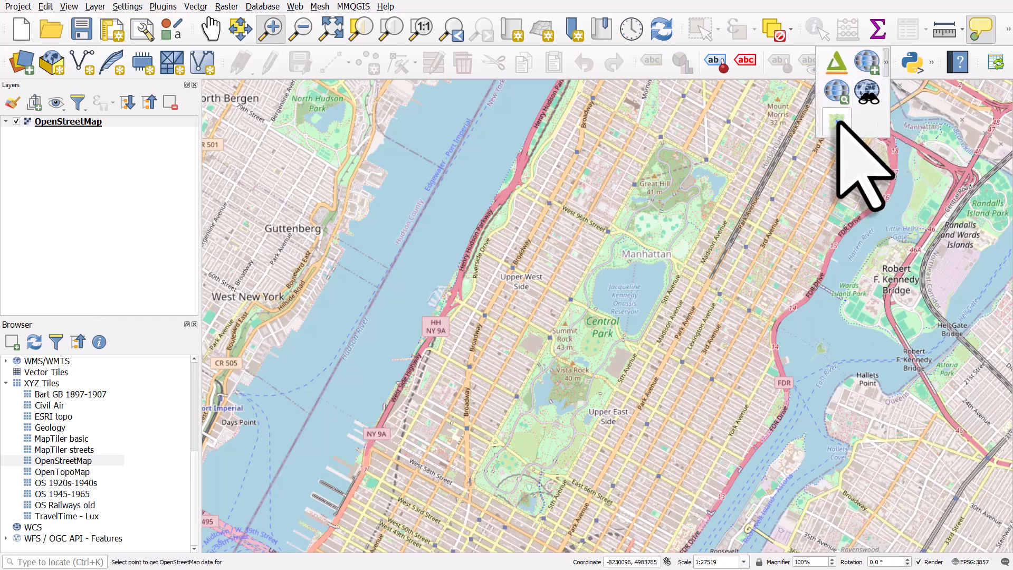
mouse_move(835, 121)
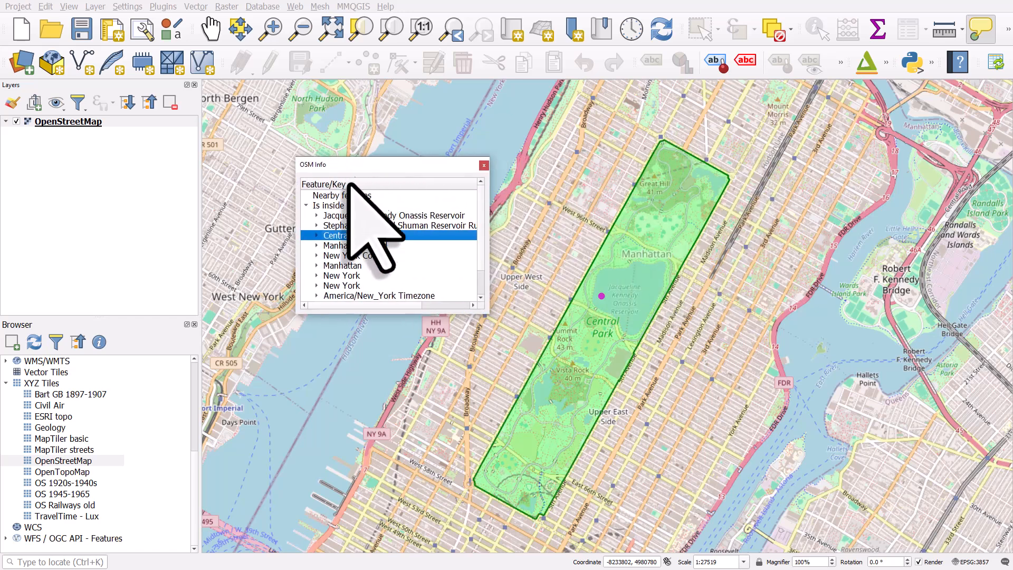
Preview the New York County, Manhattan and Central Park outlines, then load Central Park as a layer.
left_click(356, 255)
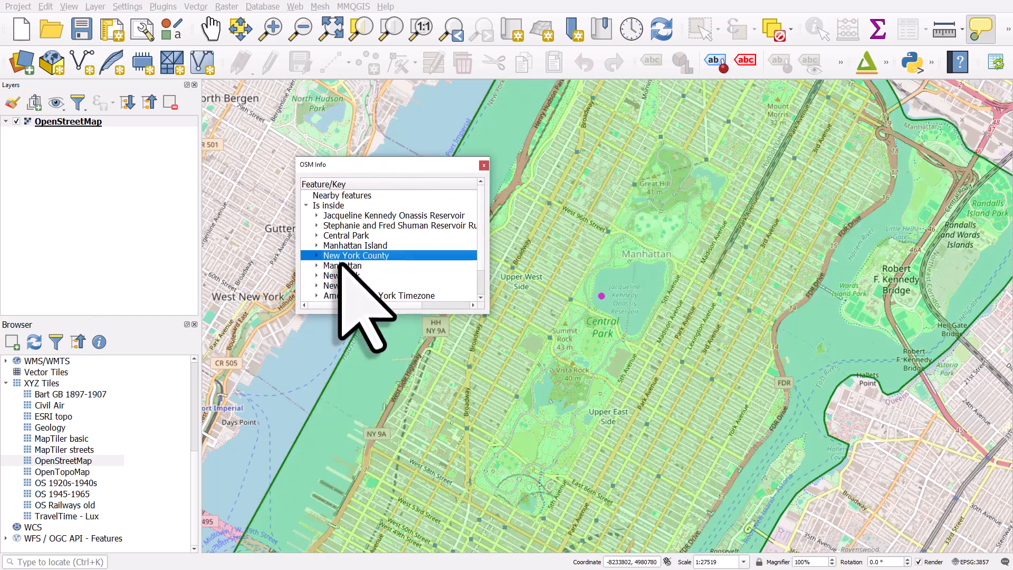
left_click(342, 265)
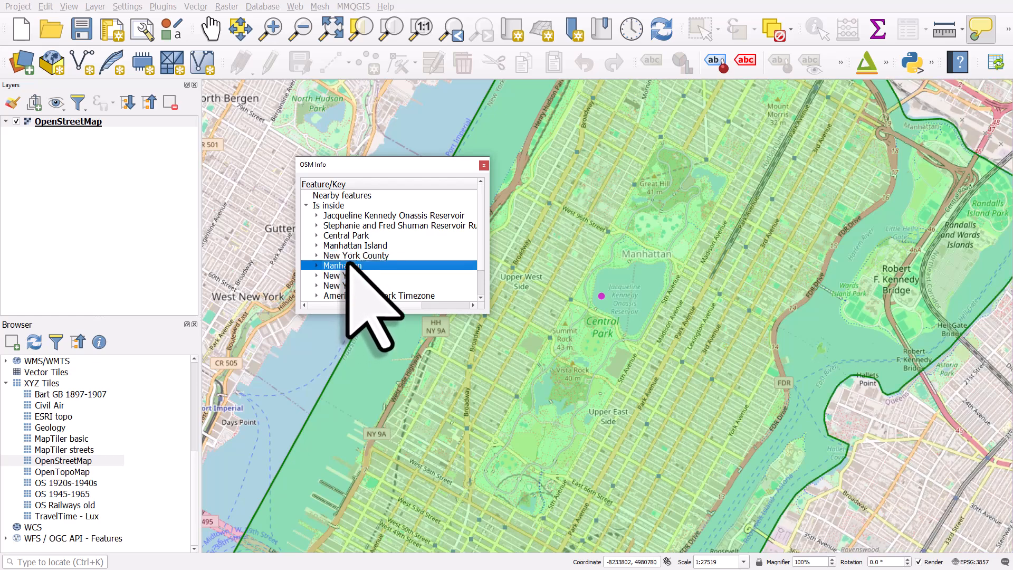
left_click(345, 235)
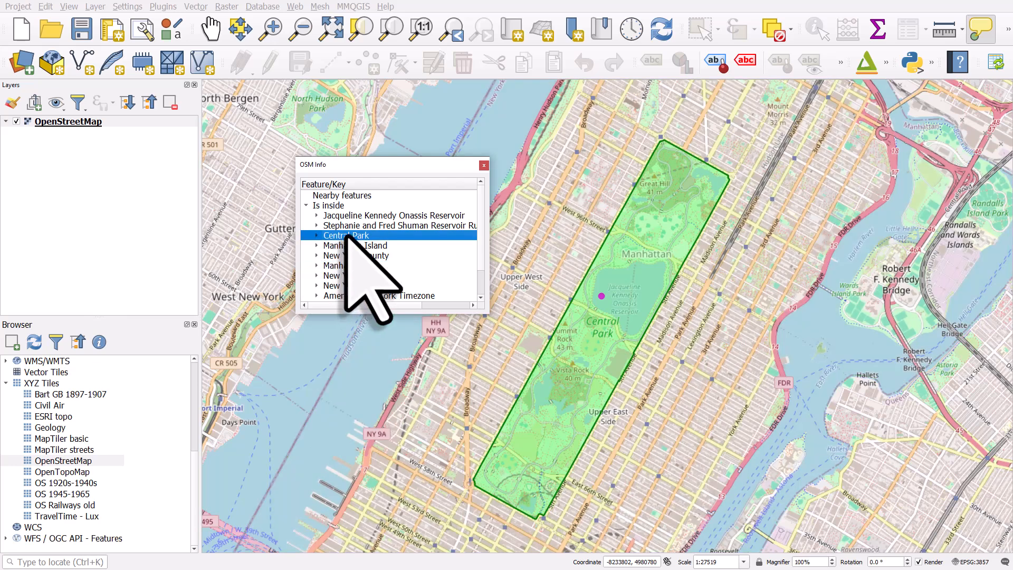
right_click(345, 236)
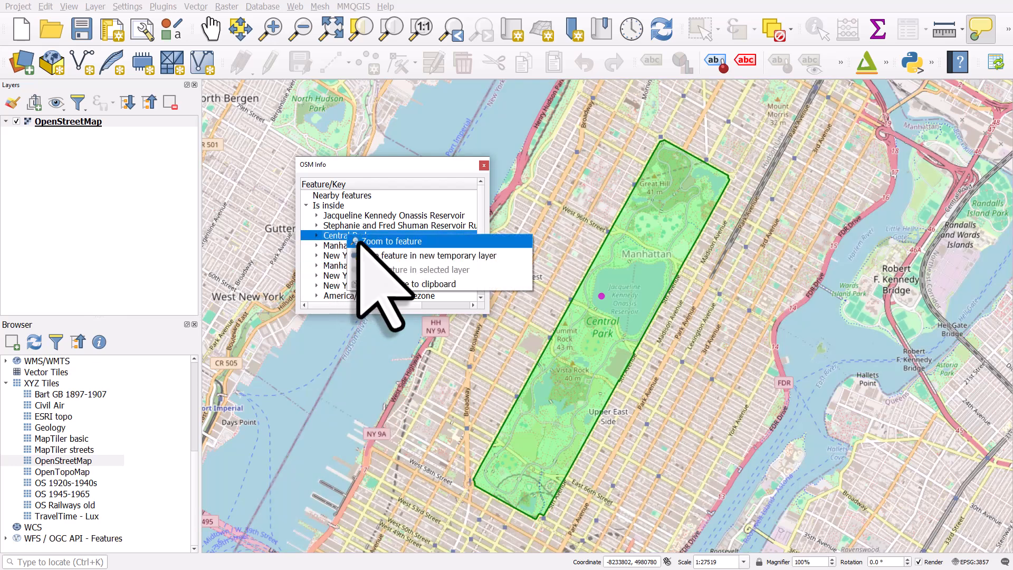
mouse_move(429, 255)
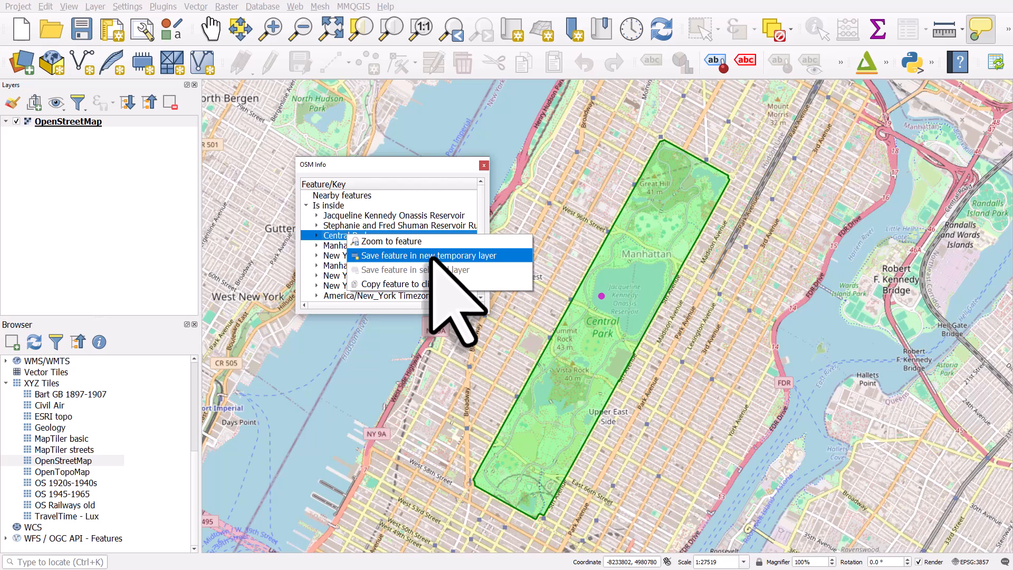
left_click(428, 256)
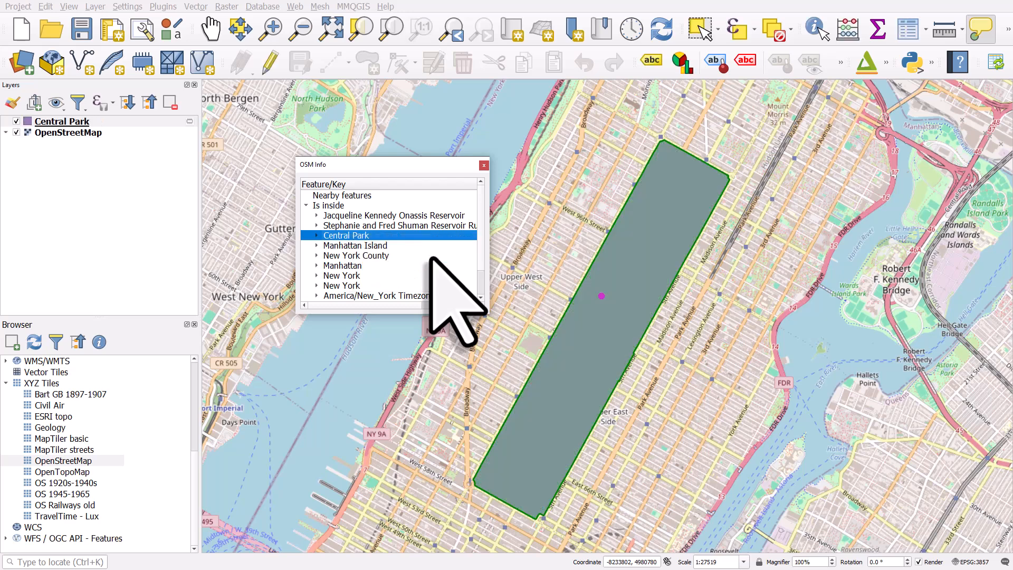
Save the Central Park scratch layer in GeoPackage format.
left_click(484, 165)
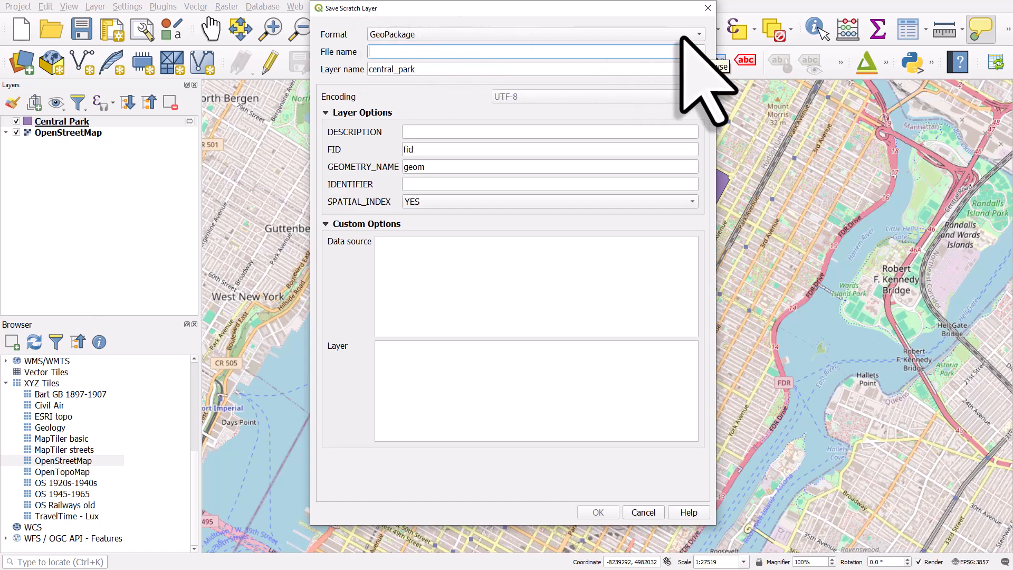
left_click(691, 33)
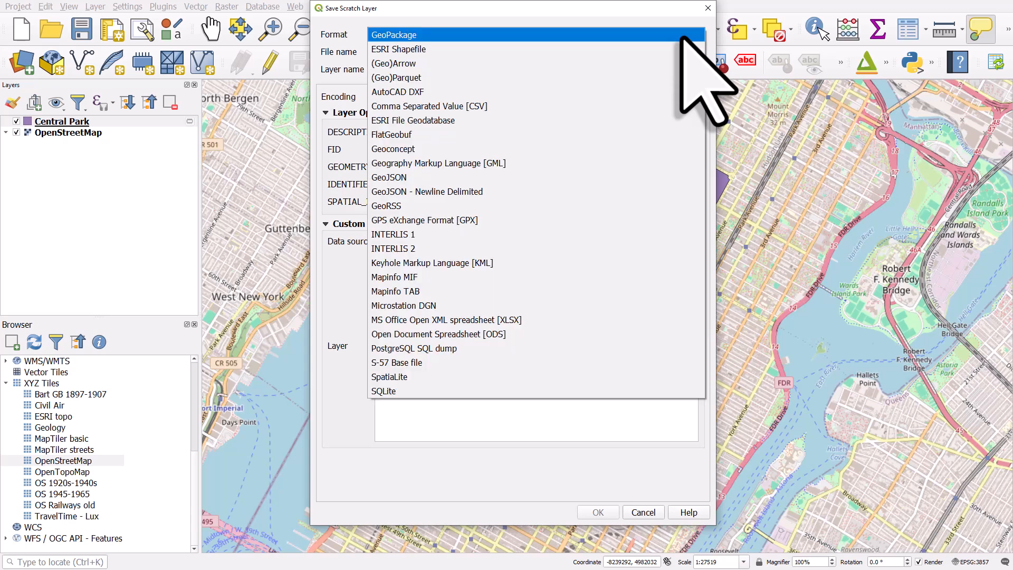
left_click(401, 34)
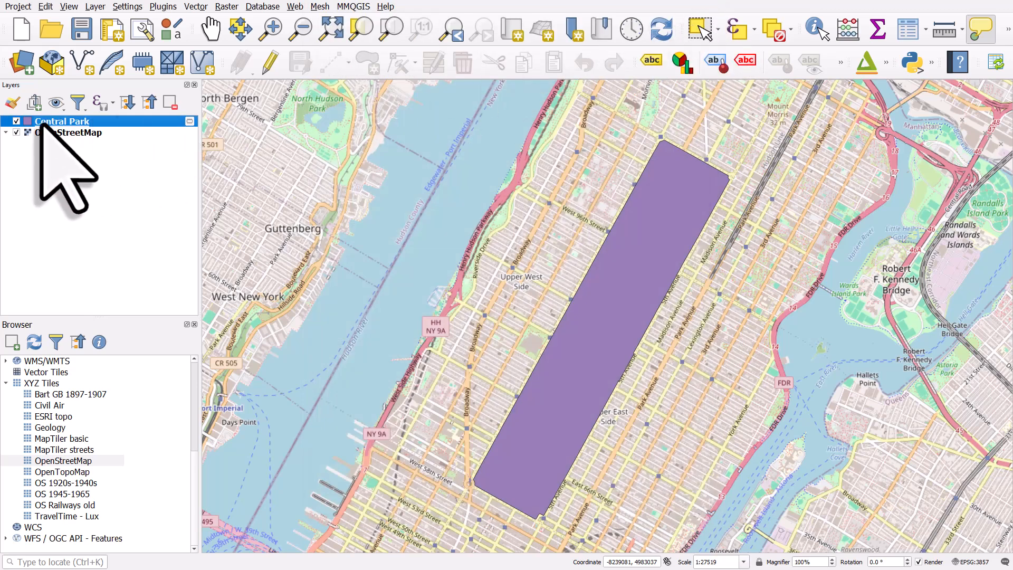
Render the Central Park layer as Inverted Polygons with a translucent grey fill.
double_click(62, 121)
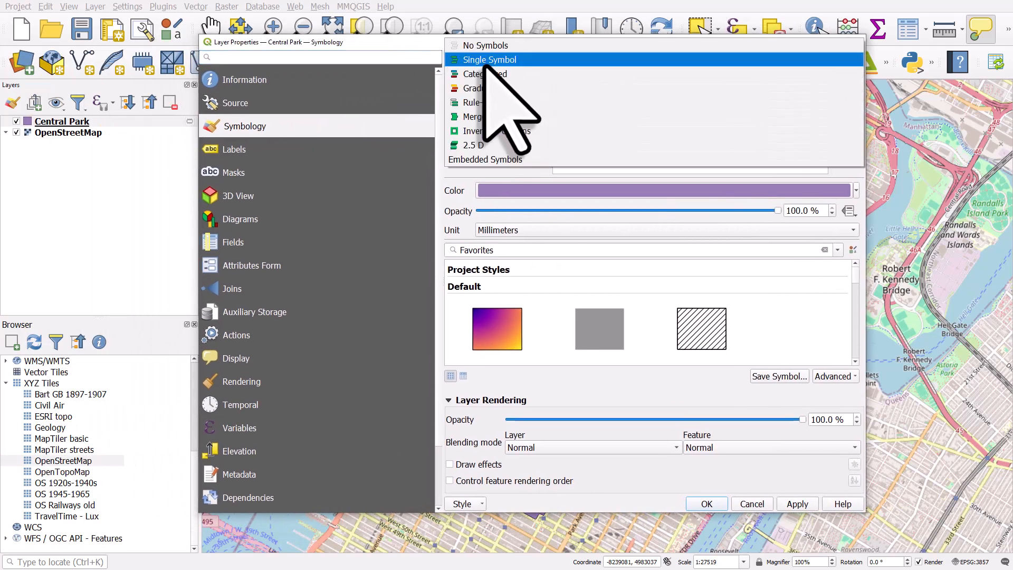
left_click(484, 131)
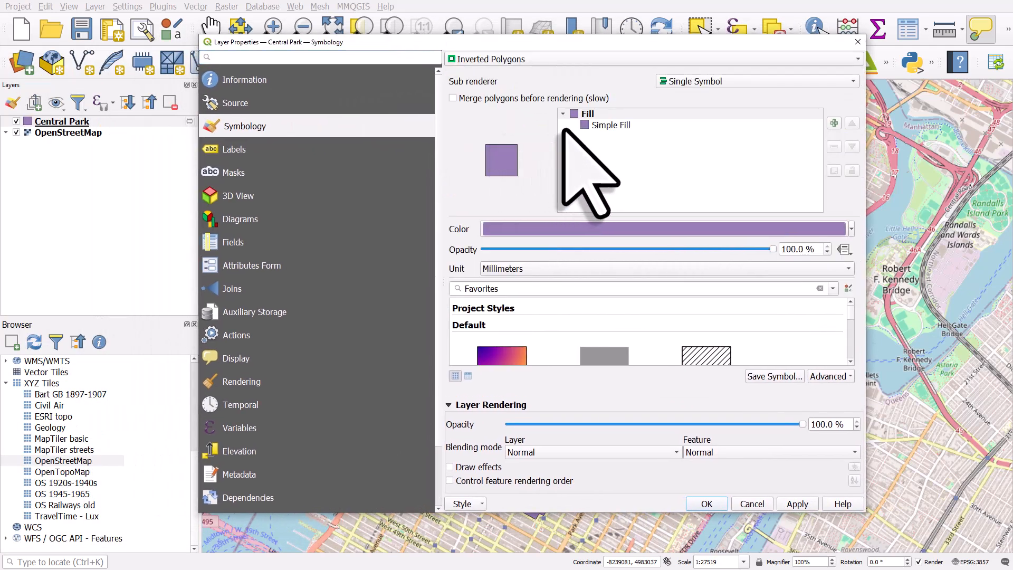
left_click(610, 125)
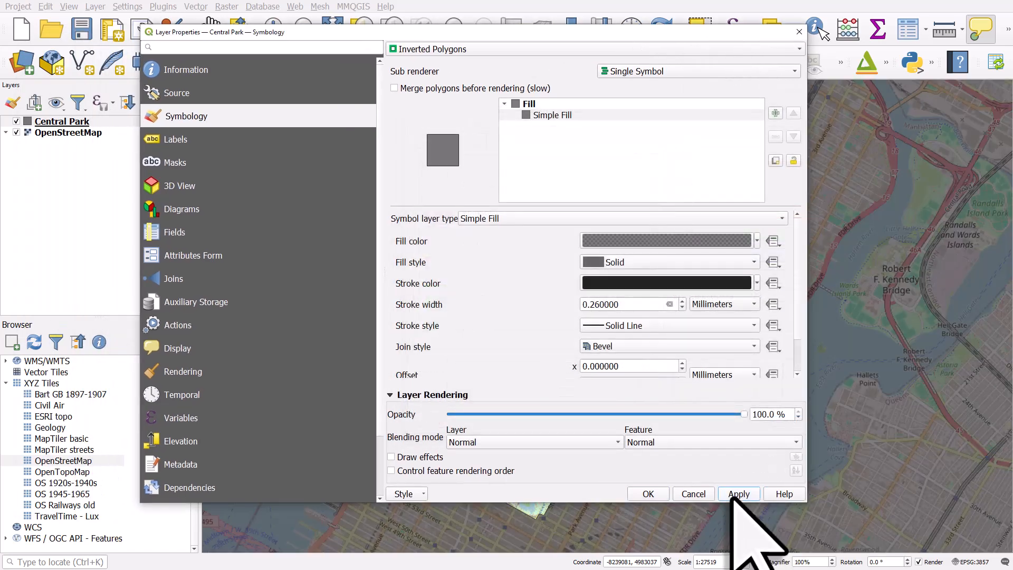
left_click(738, 494)
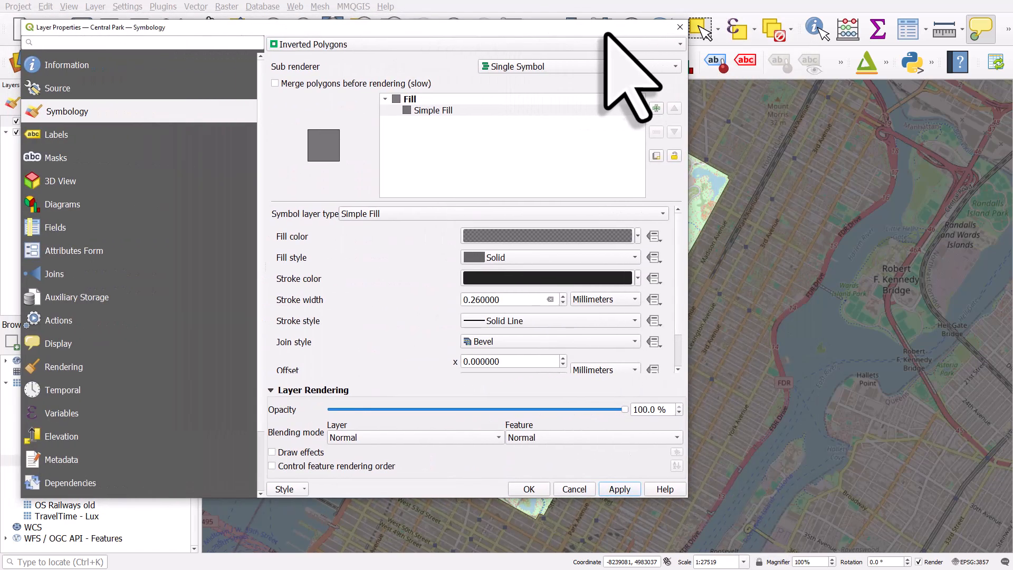
left_click(519, 489)
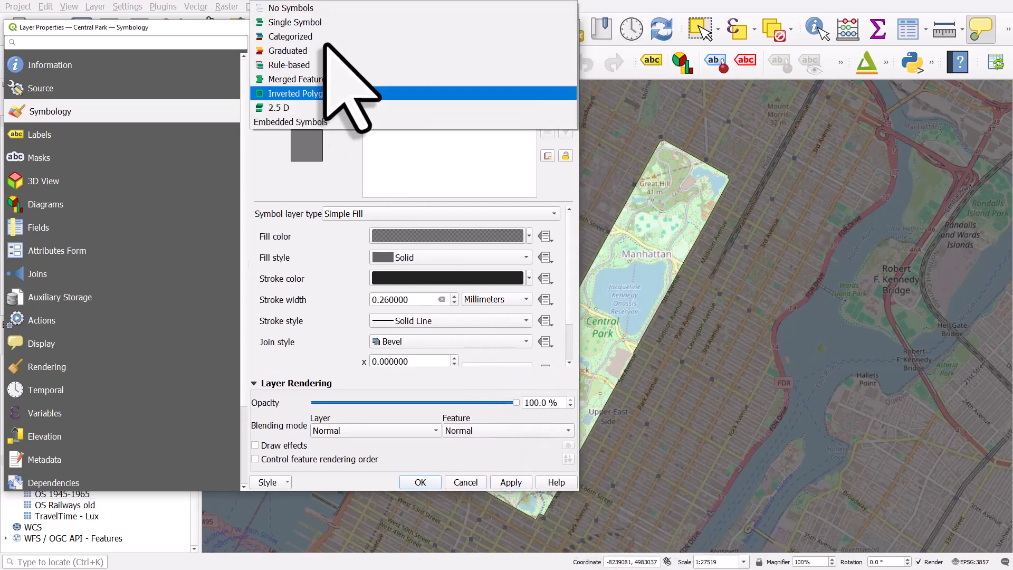
left_click(298, 93)
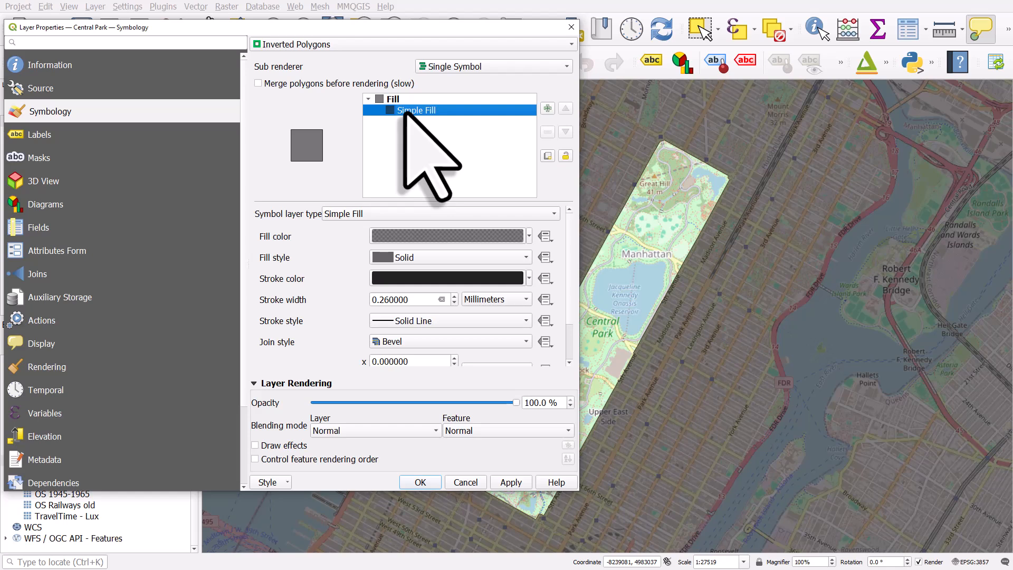
left_click(439, 214)
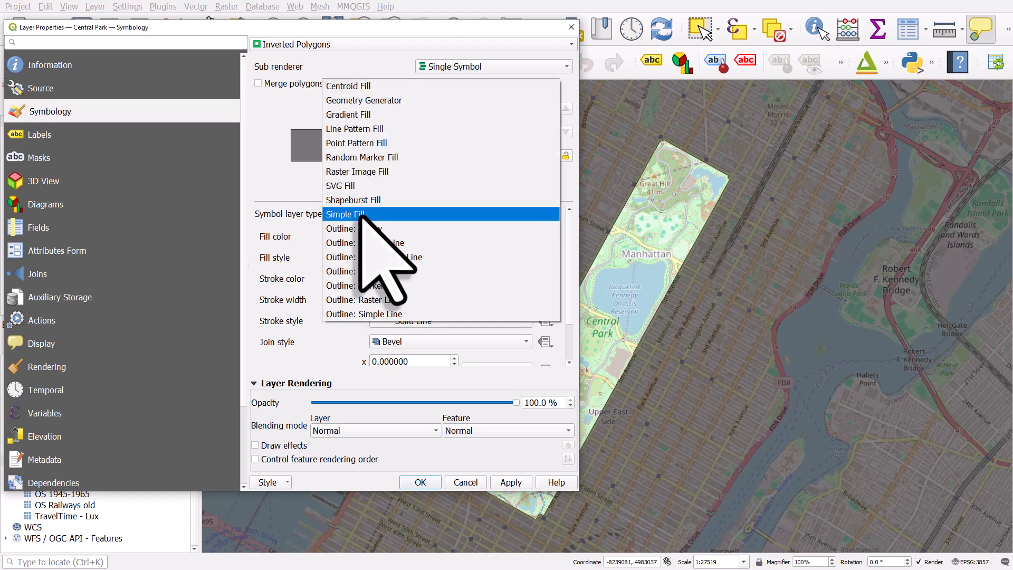
Switch the symbol layer to a Geometry Generator using buffer($geometry, -200).
left_click(364, 100)
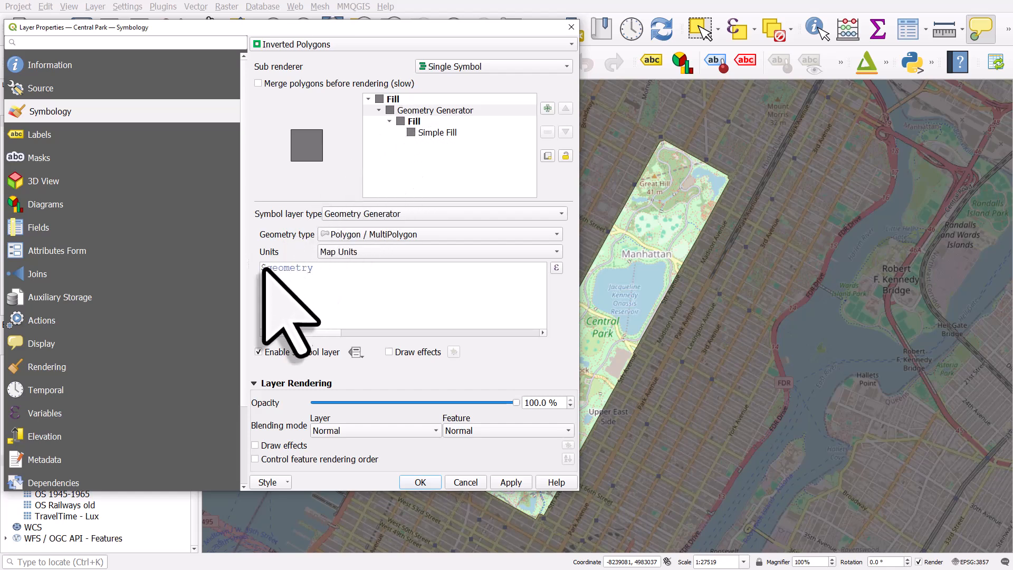
type("buff")
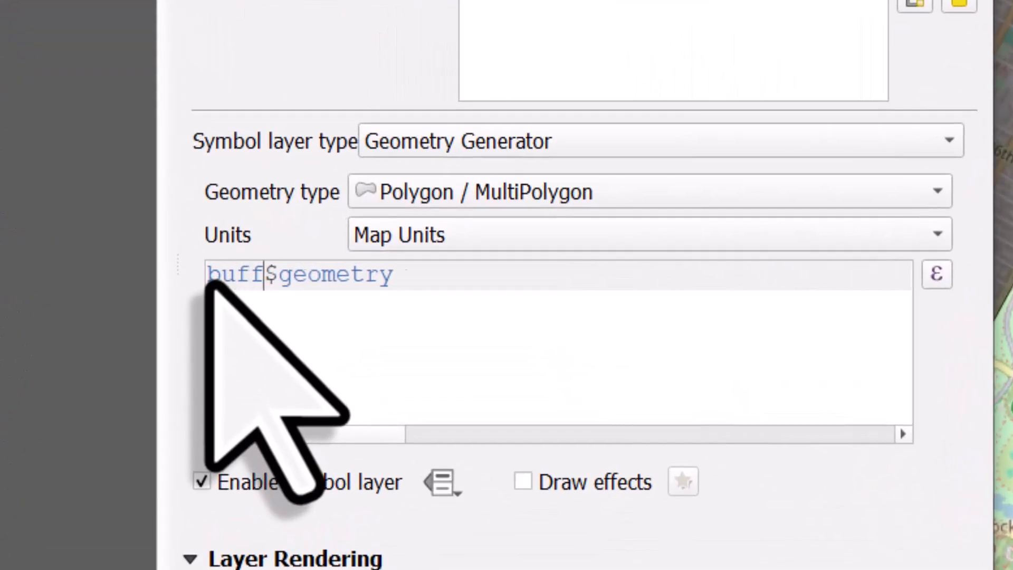
type("er(")
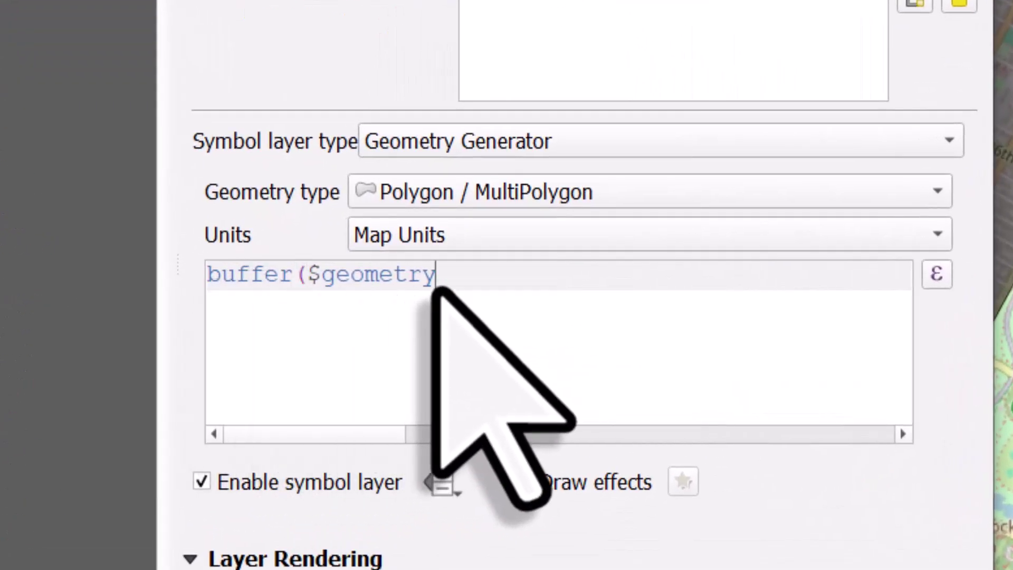
type(",")
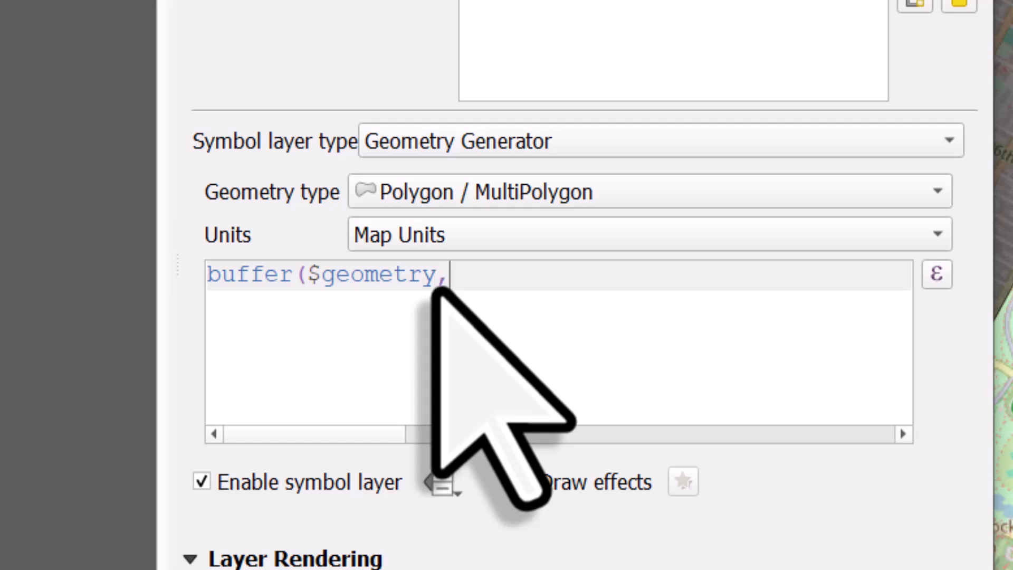
type("-500")
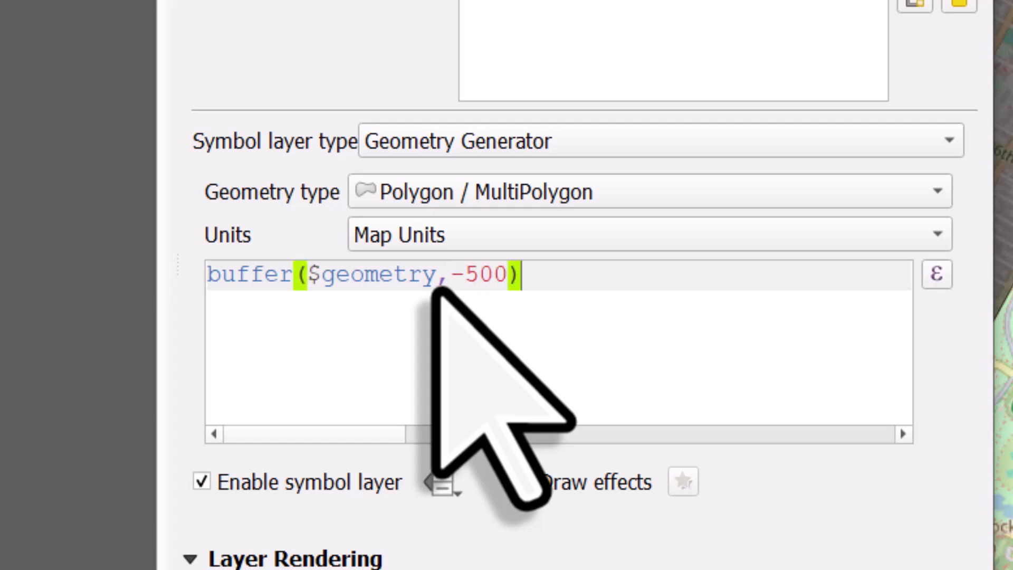
left_click(511, 482)
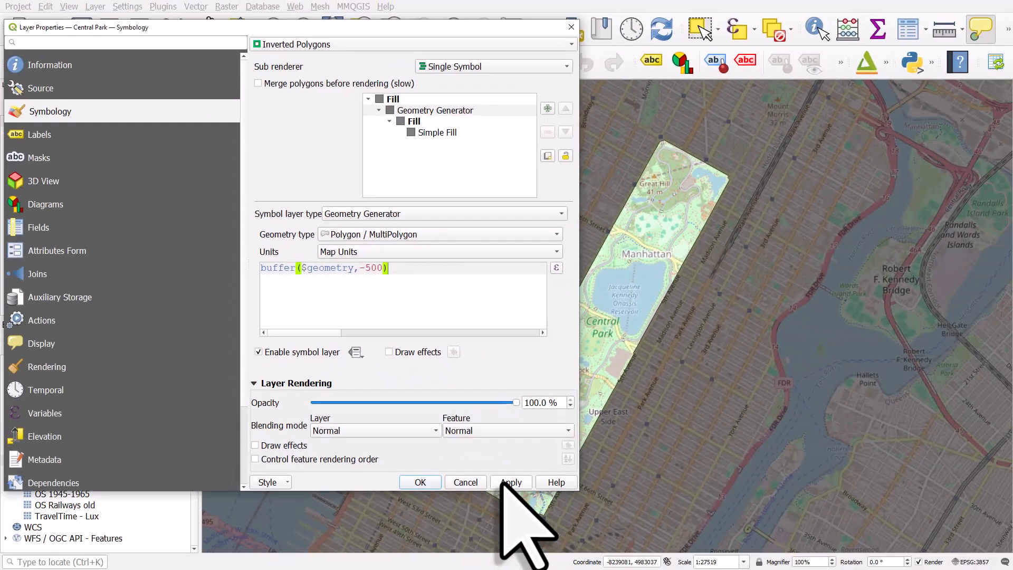
left_click(510, 482)
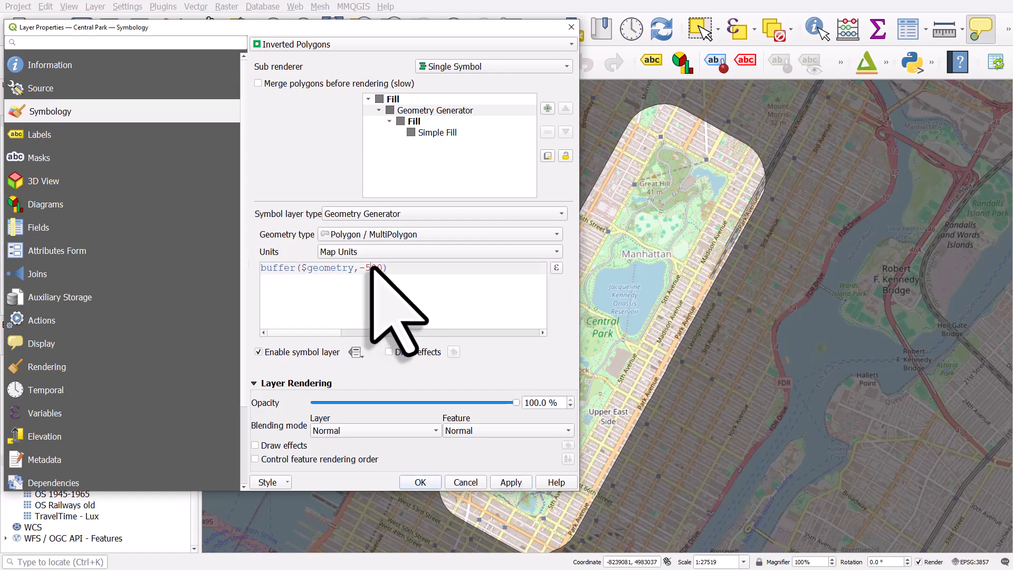
type("200")
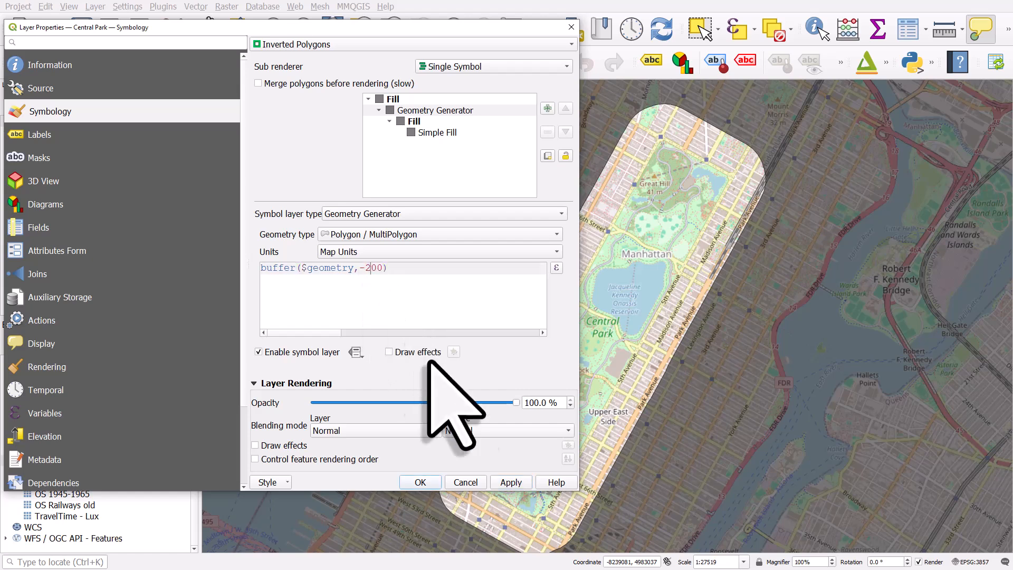
left_click(511, 482)
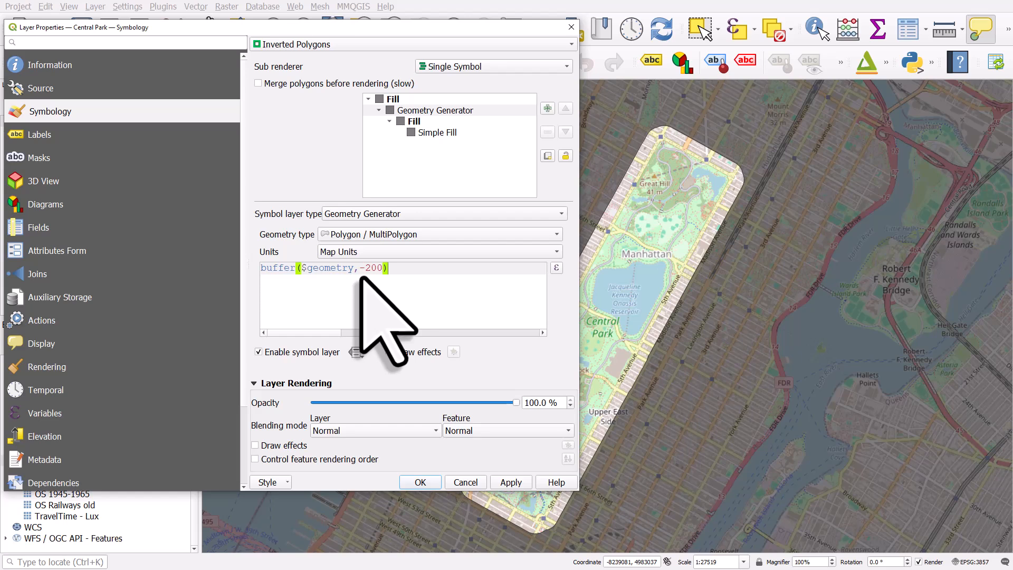
Set the generated Simple Fill's outline to No Line.
left_click(438, 133)
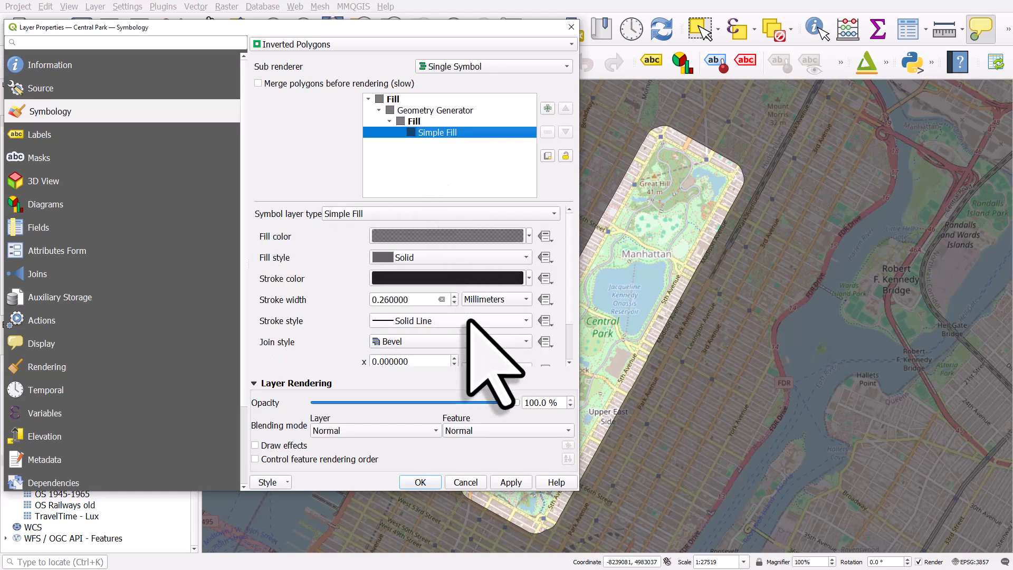
left_click(449, 321)
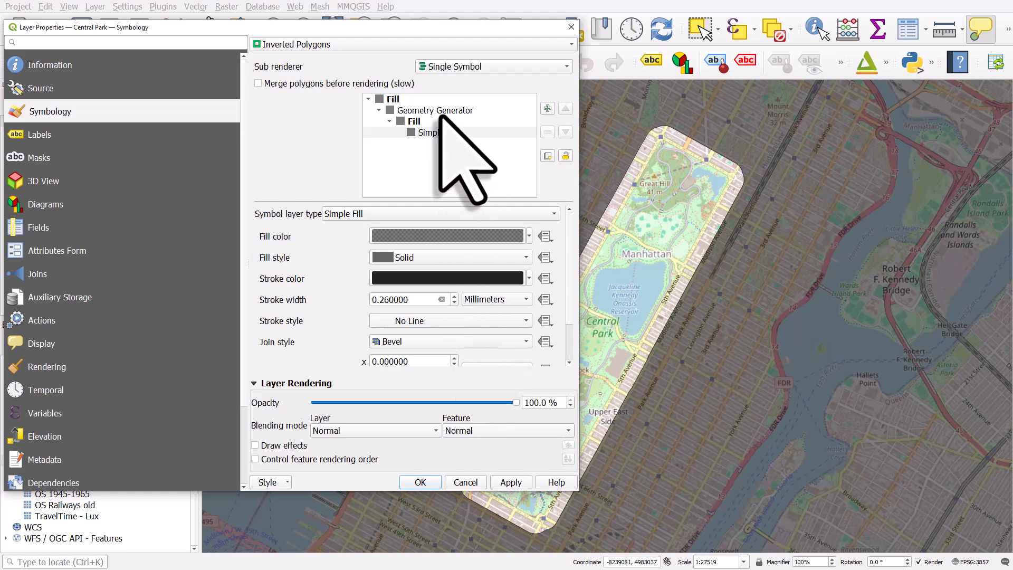
left_click(434, 110)
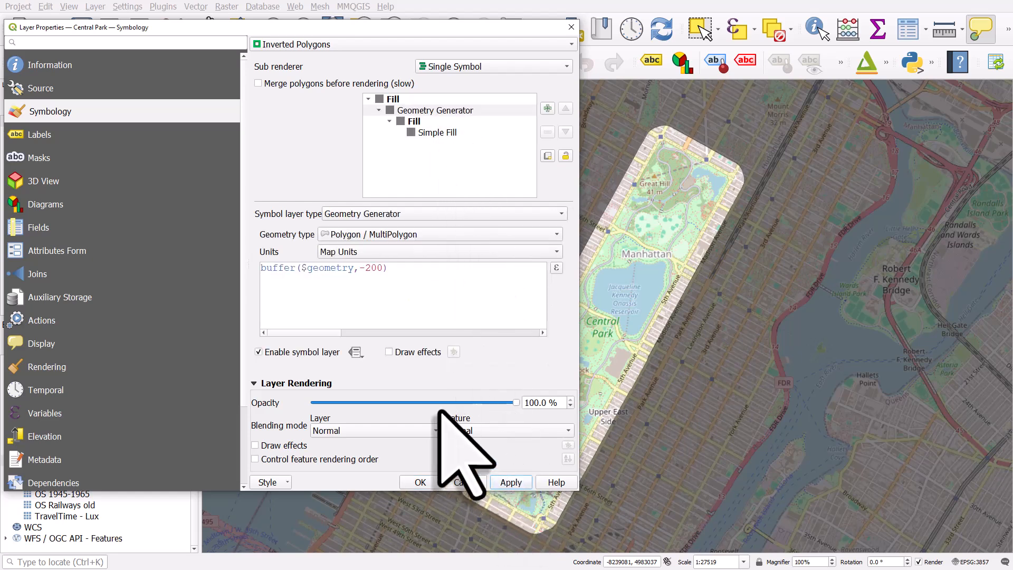